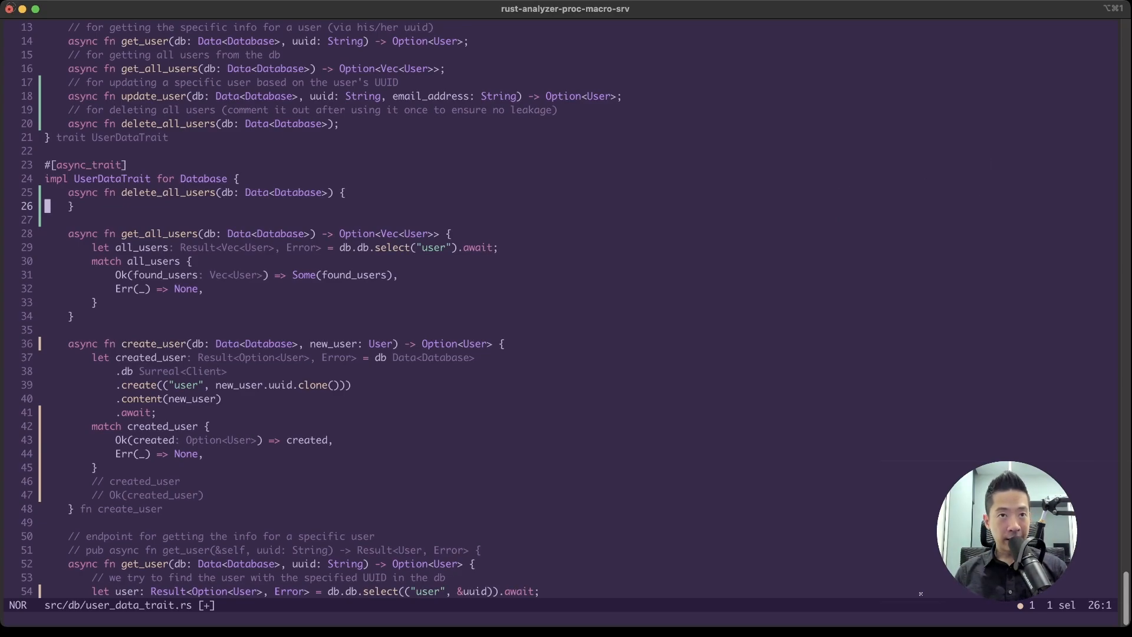
- Add 'let _result: Vec<User> = db.db.delete("user").await.unwrap();' to delete_all_users and save
text(let _result: Vec<User> = db.db.delete("user").await.unwrap();)
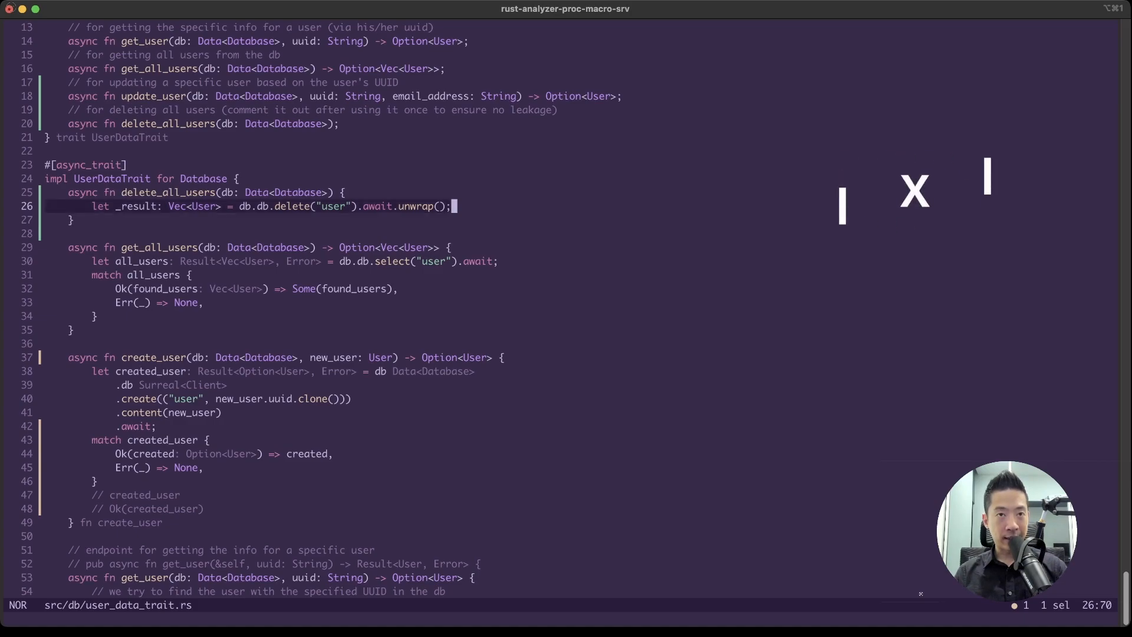
key(y)
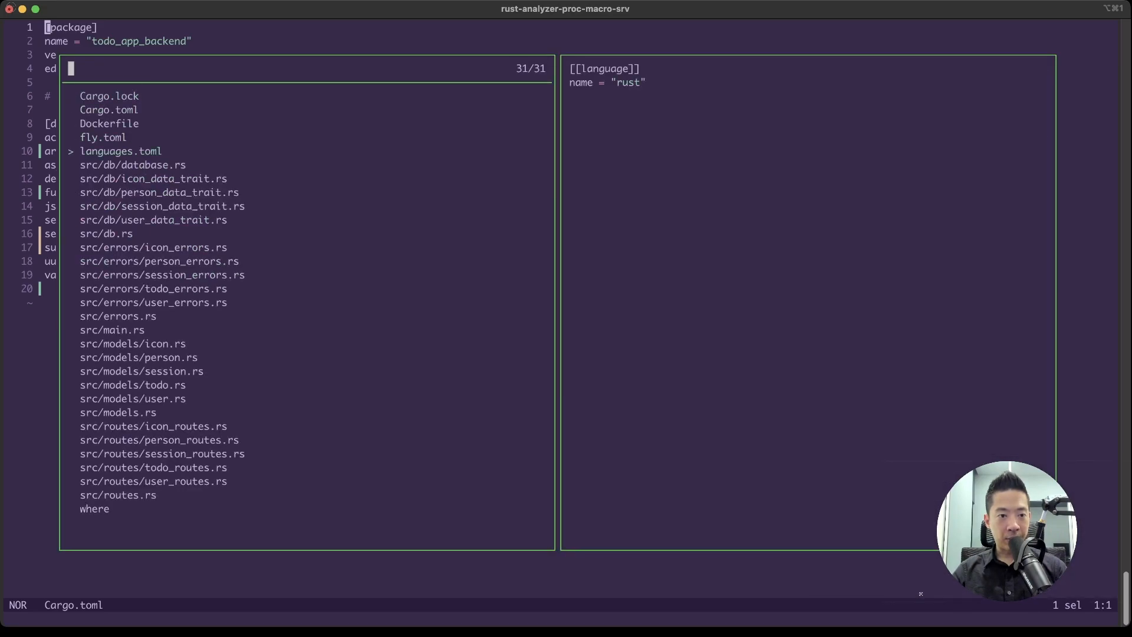
- Open languages.toml from the project file list
key(enter)
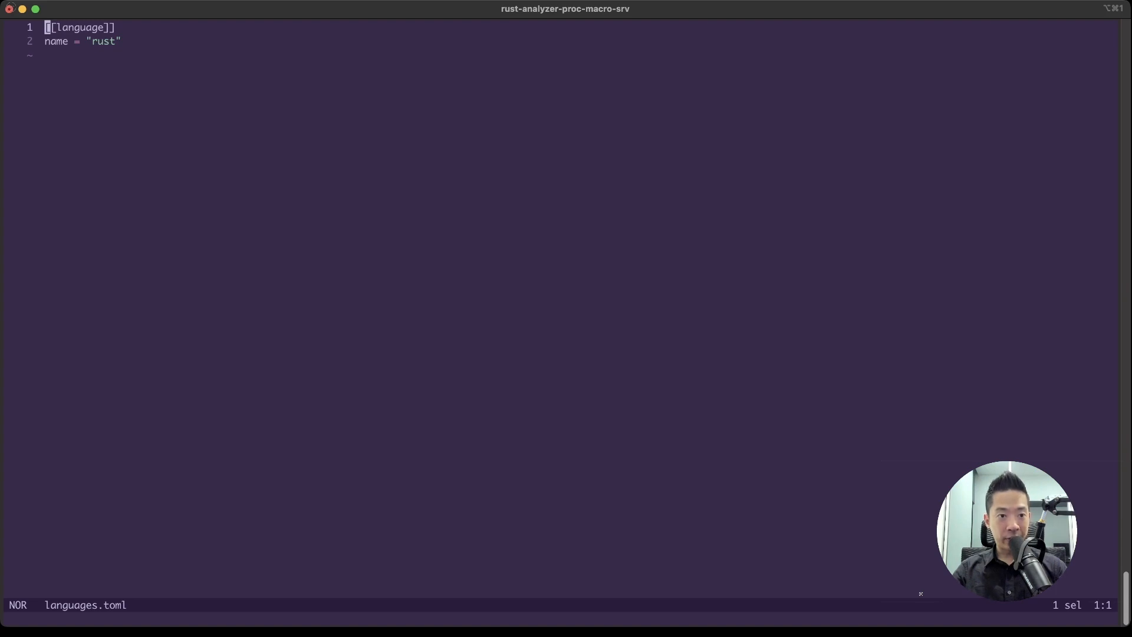
key(space)
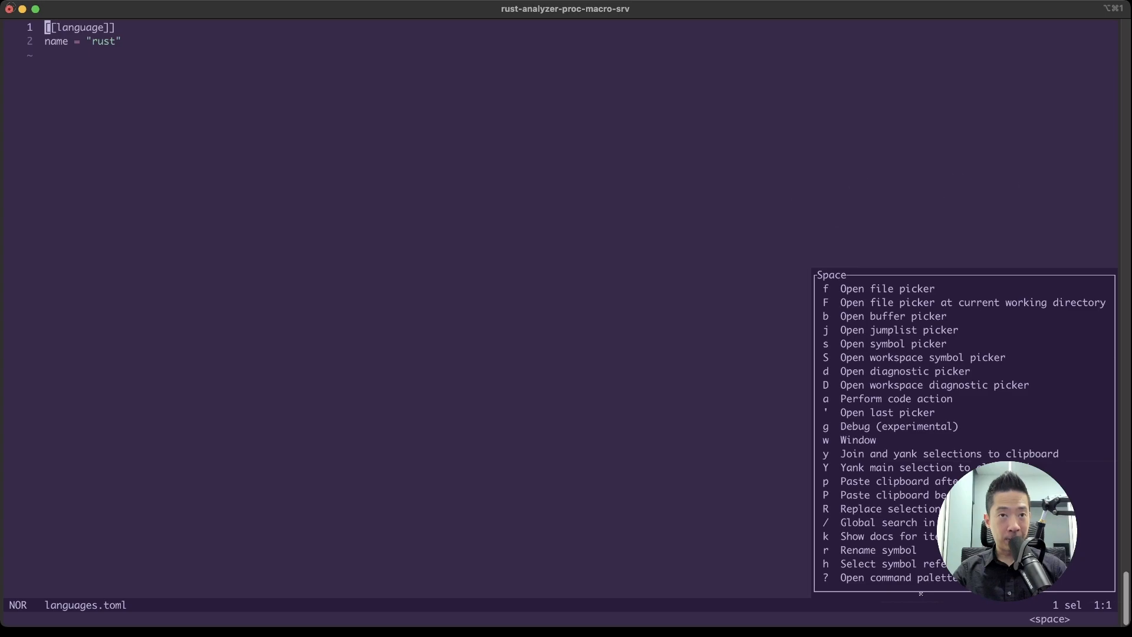
- Dismiss the file picker, open the buffer picker and filter it with 'fl'
key(f)
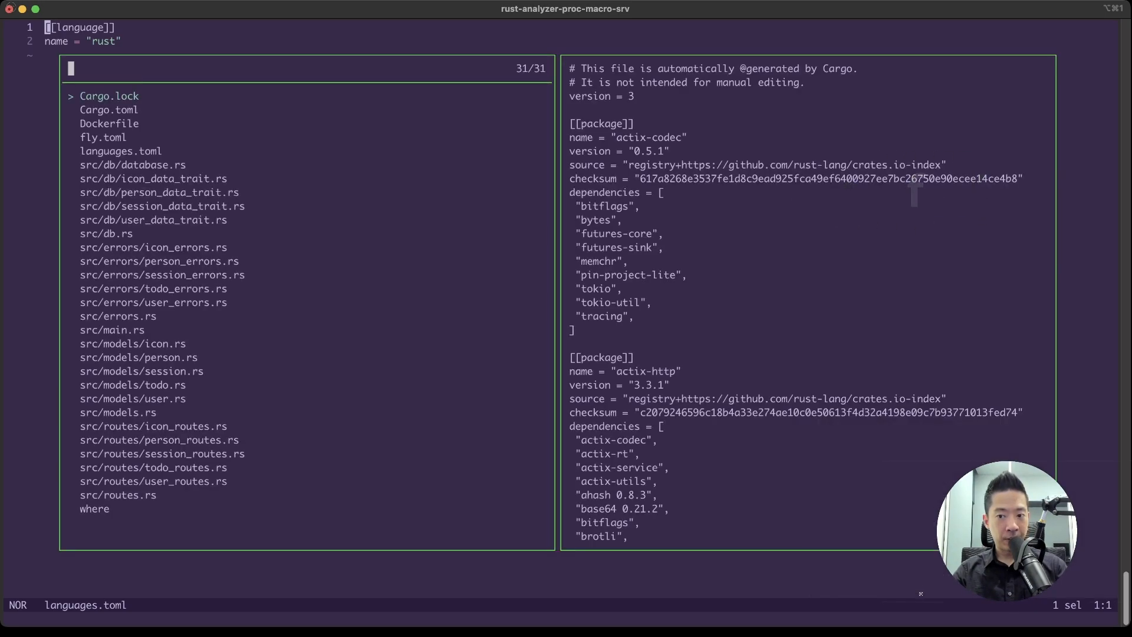
key(space)
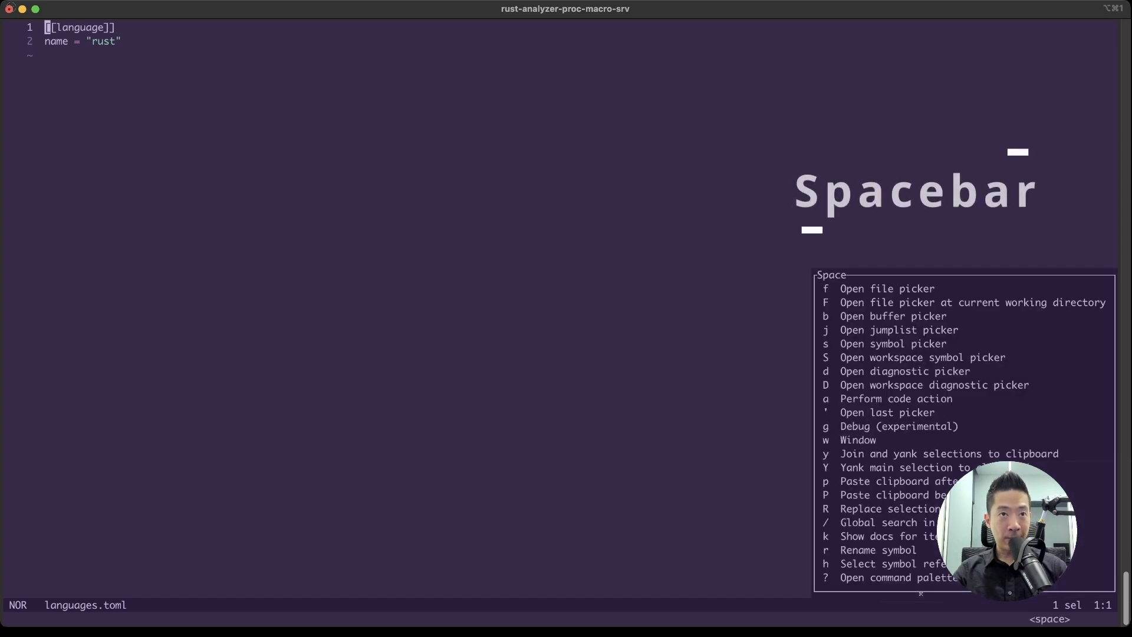
key(b)
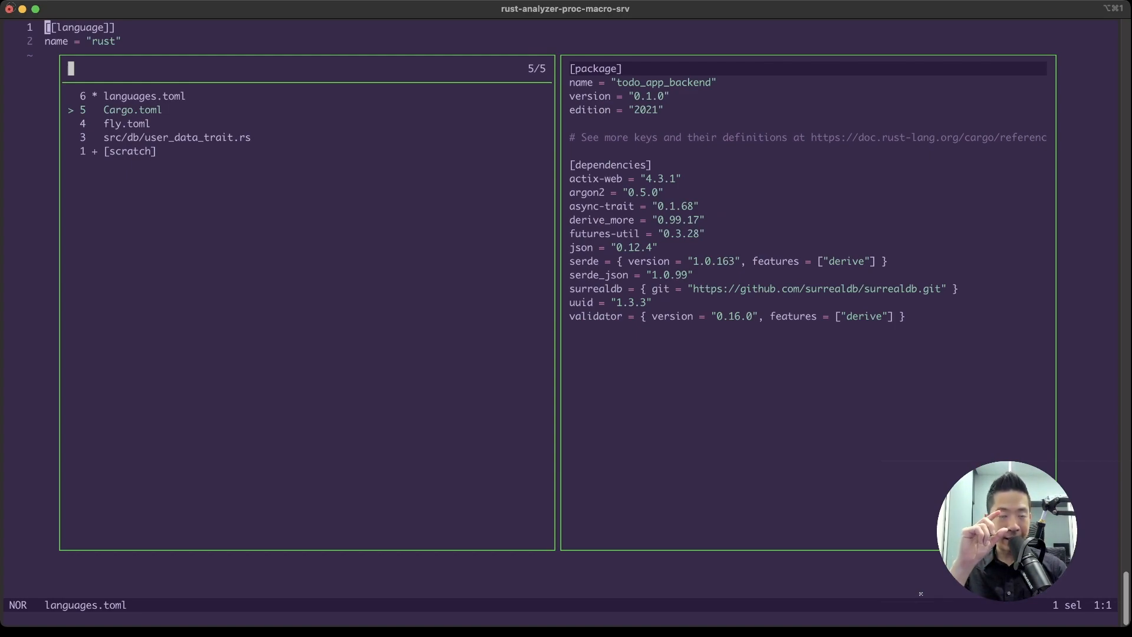
key(Escape)
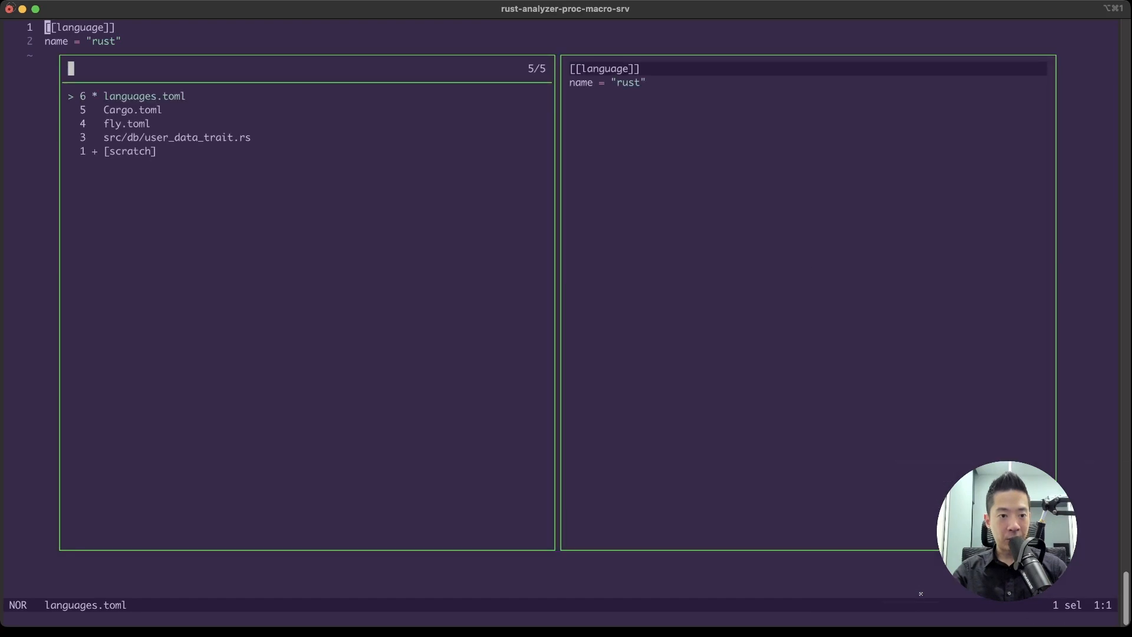
text(f)
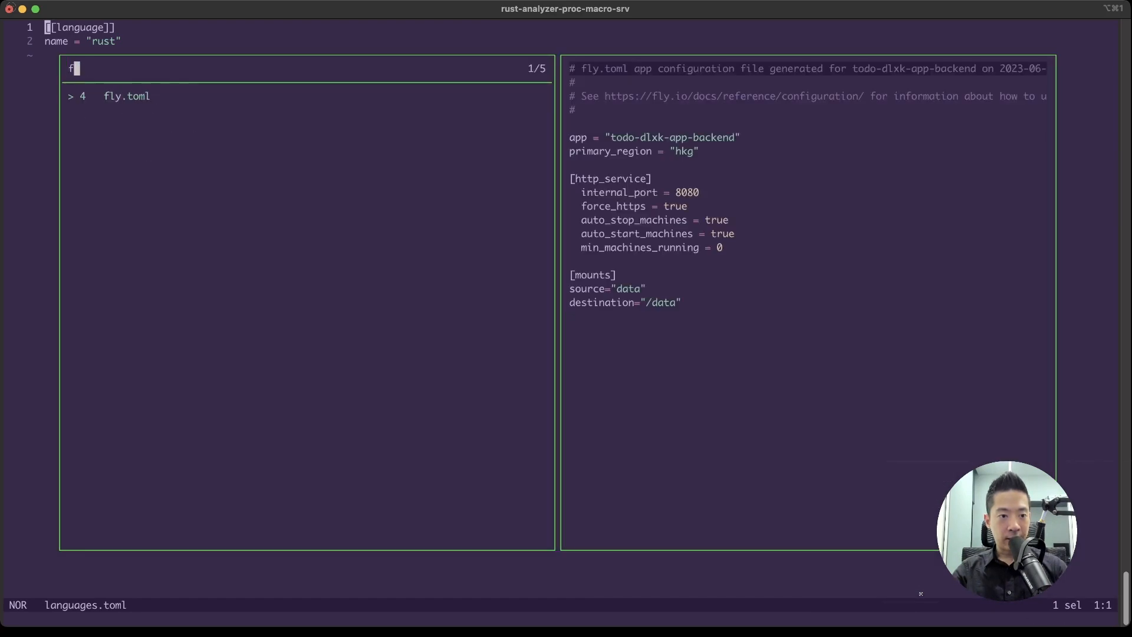
text(l)
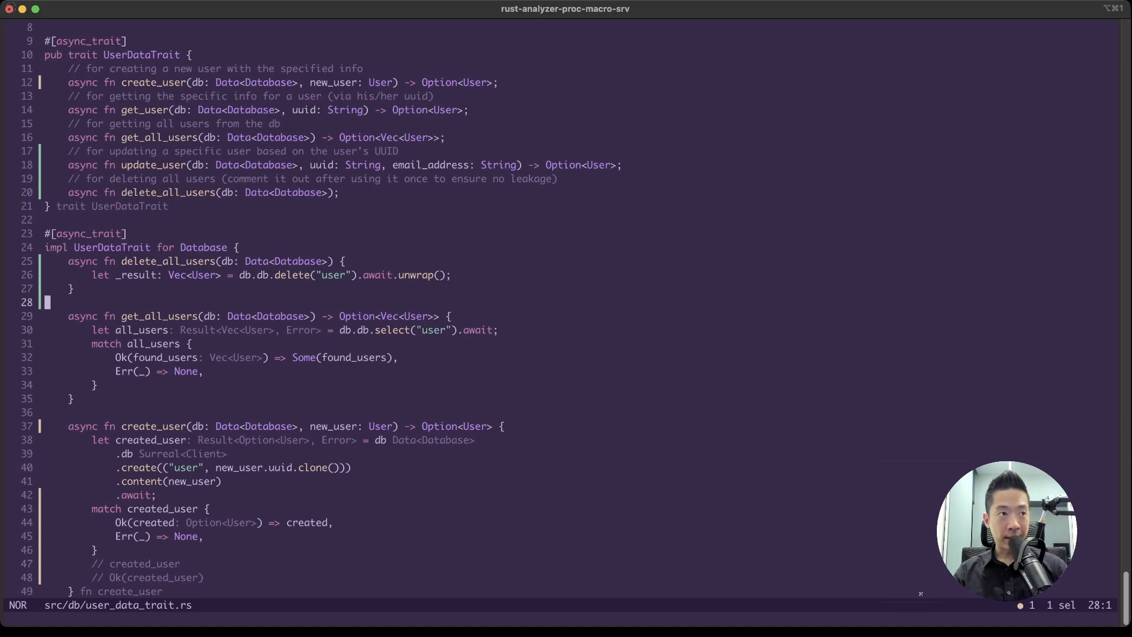
- Search toward the all_users variable on line 30 in get_all_users
key(/)
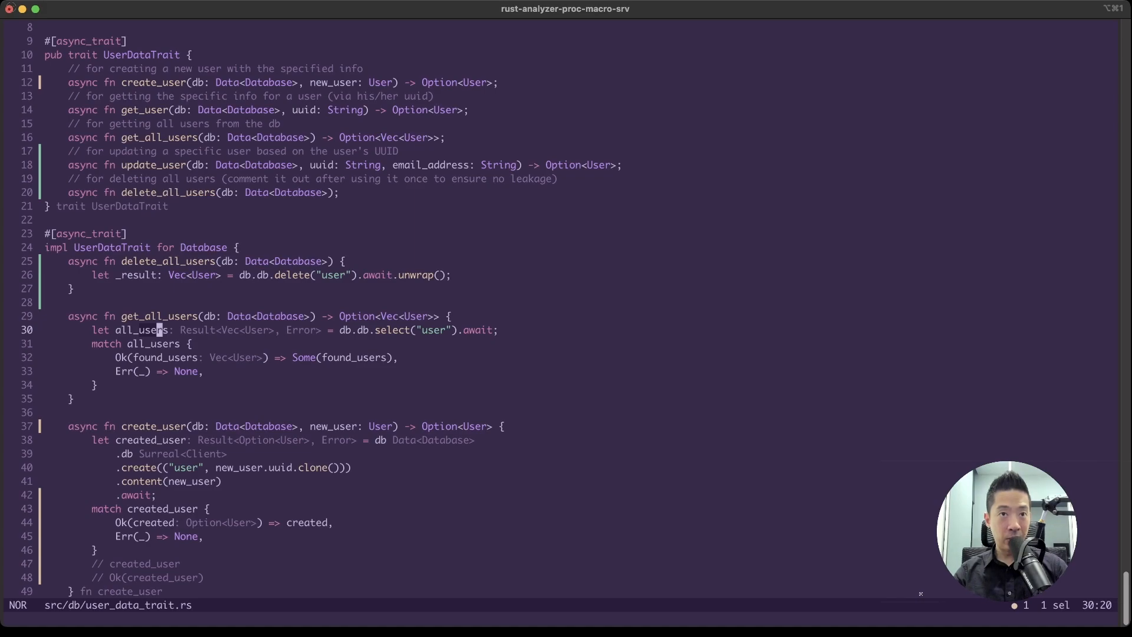
key(space)
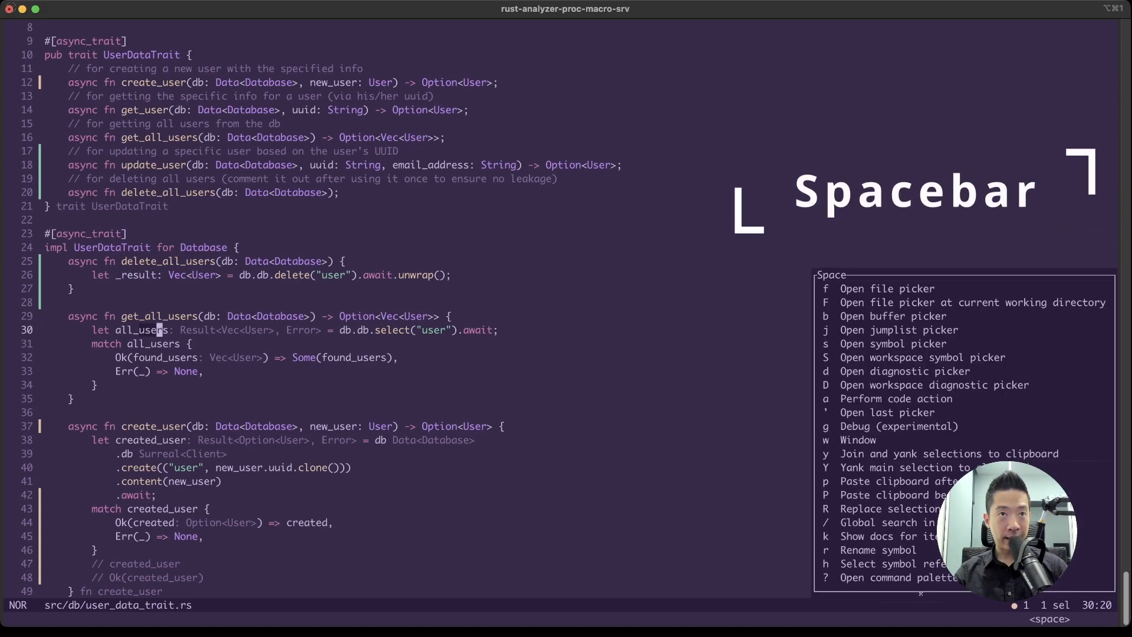
key(/)
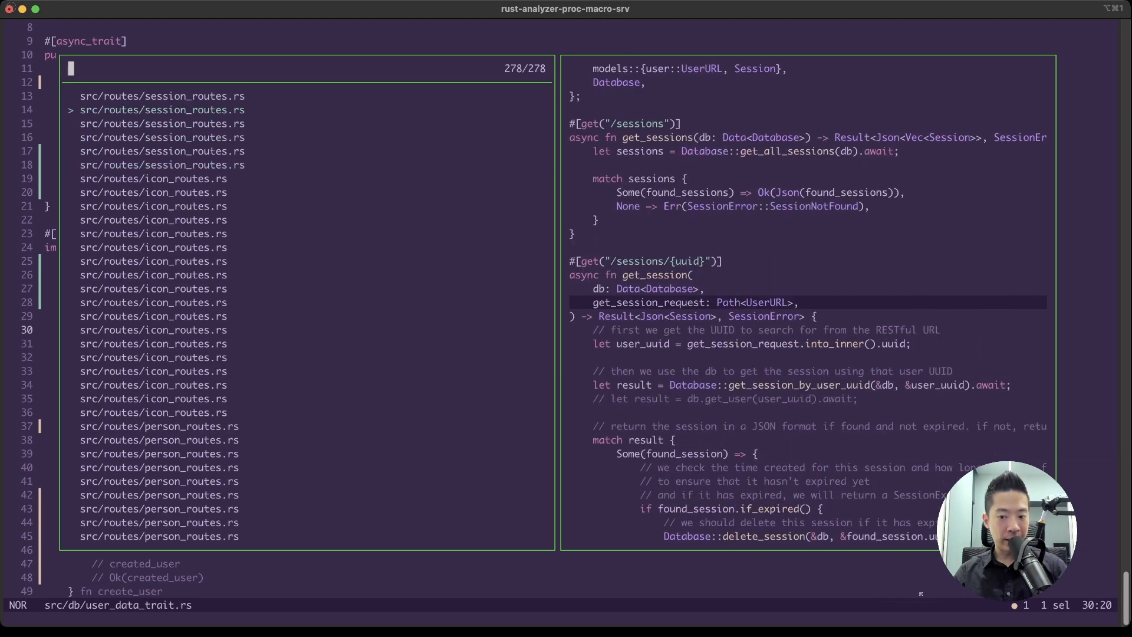
scroll(down, 3)
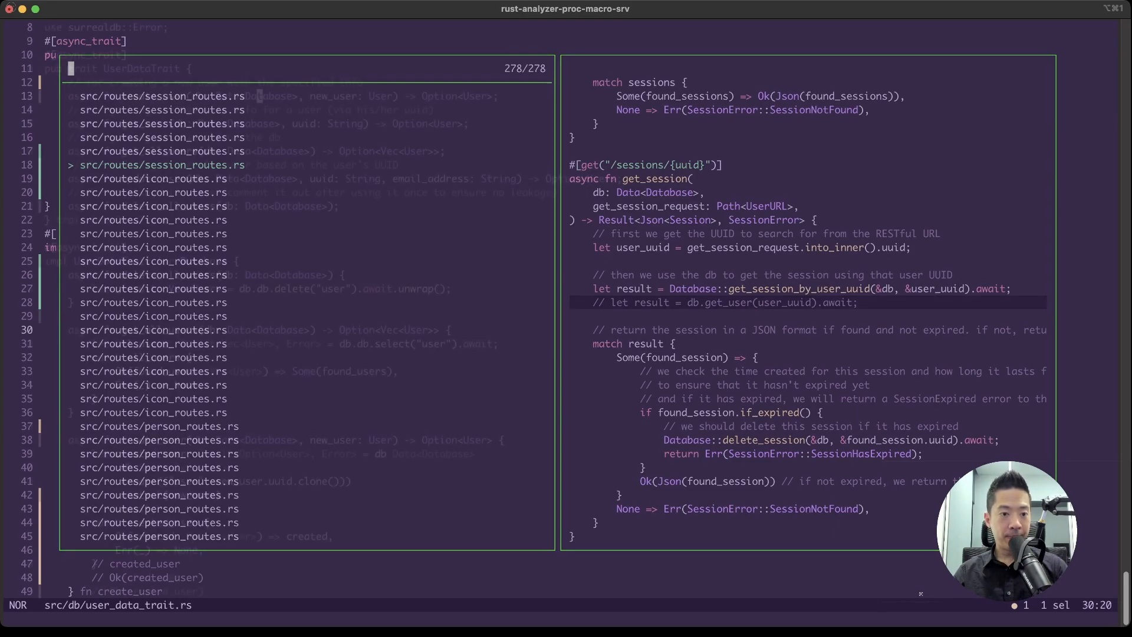
key(Escape)
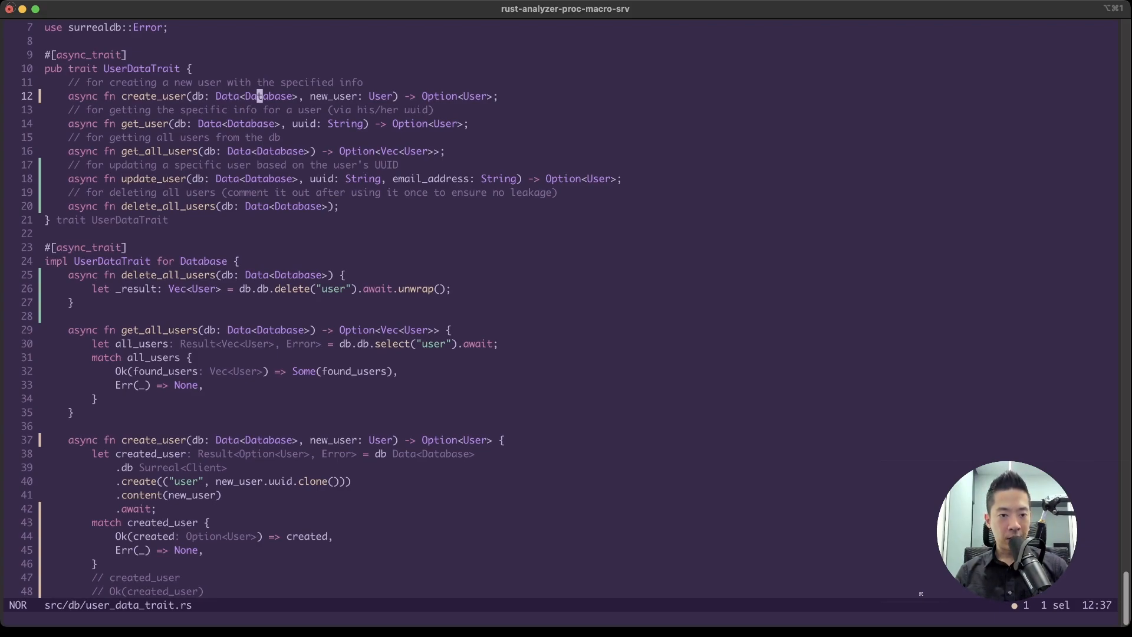
drag(261, 96, 340, 205)
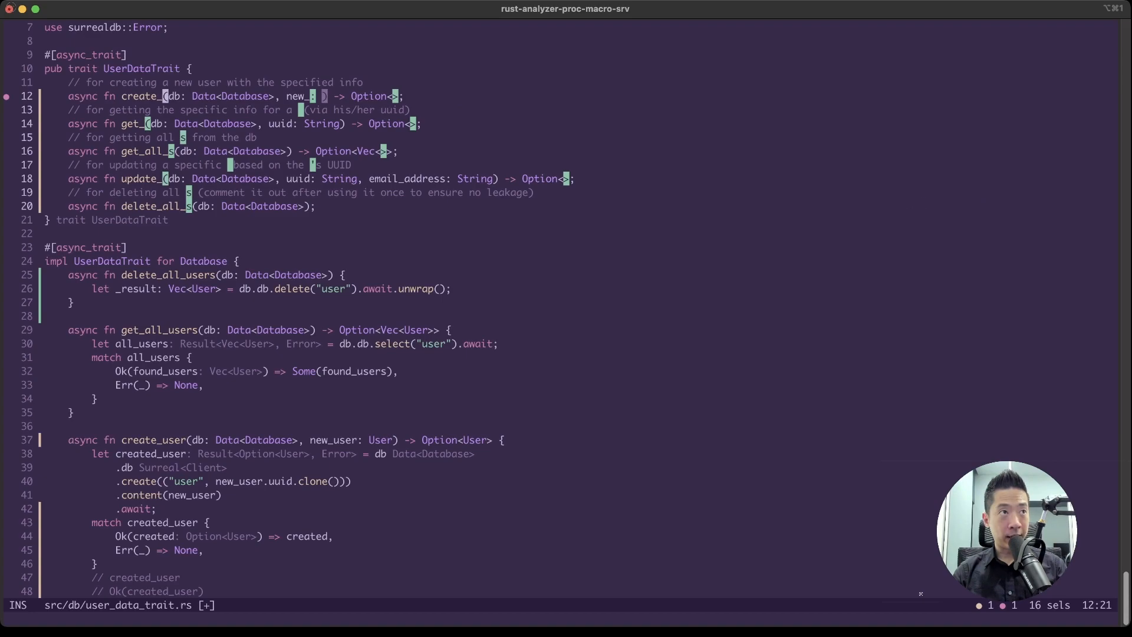
text(sd)
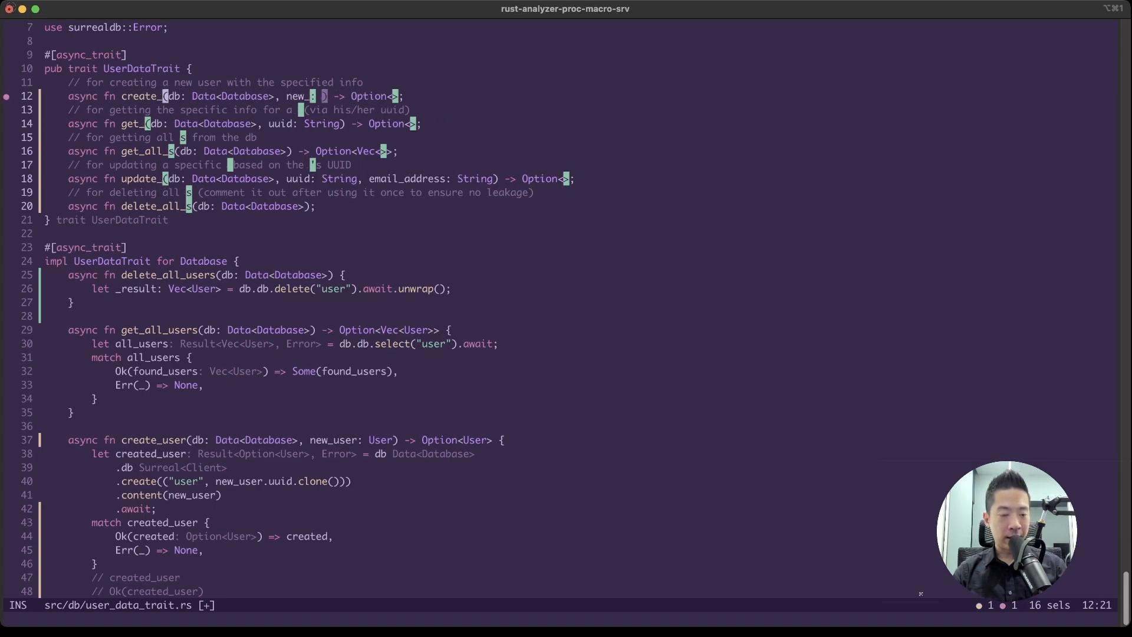
text(p)
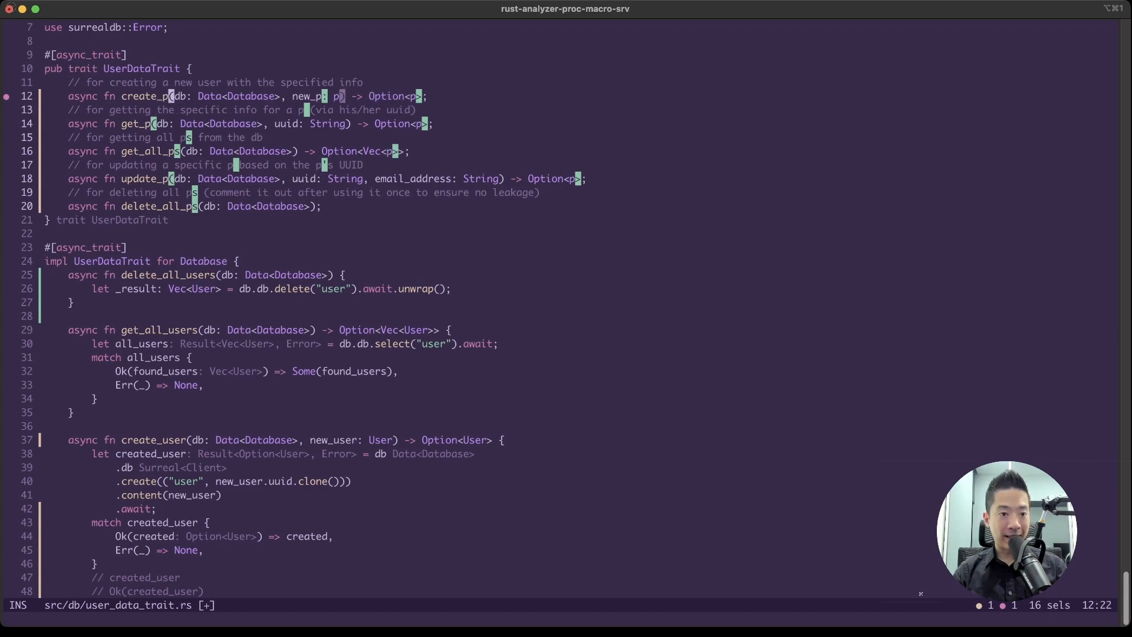
text(laces)
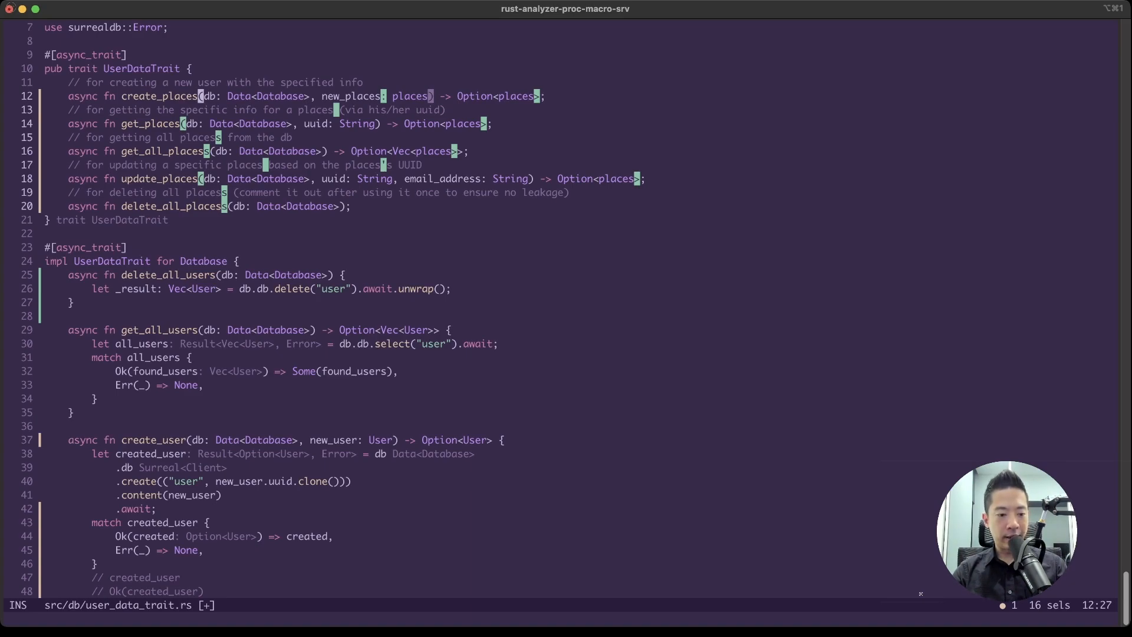
key(Escape)
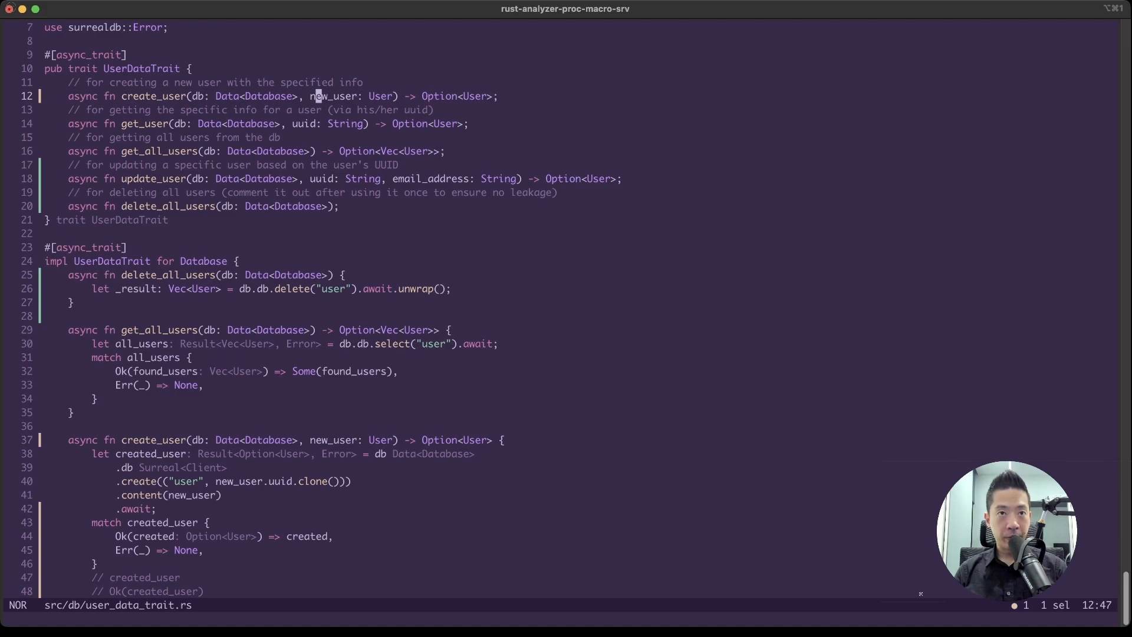
- Jump to the file top, reach User on line 12, and enter Goto mode
key(g)
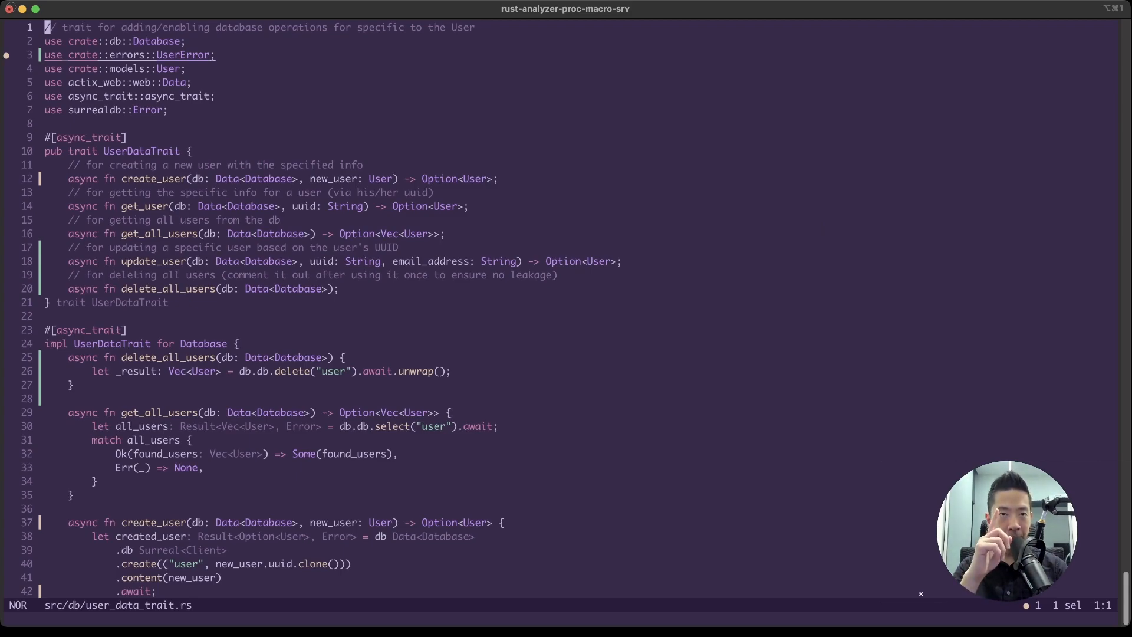
scroll(down, 3)
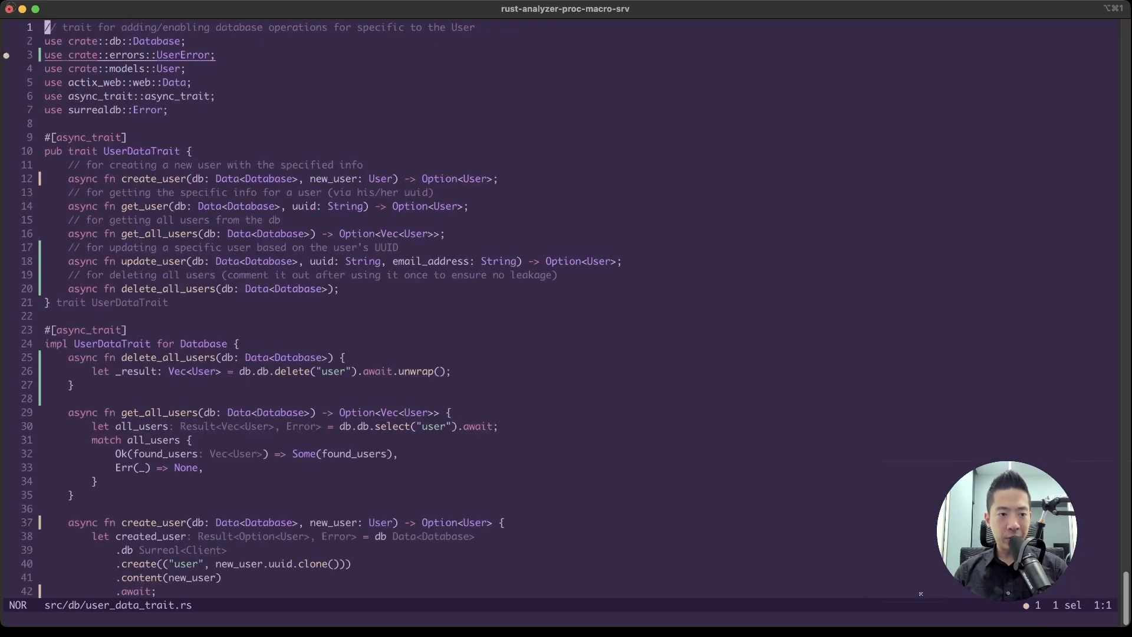
key(g)
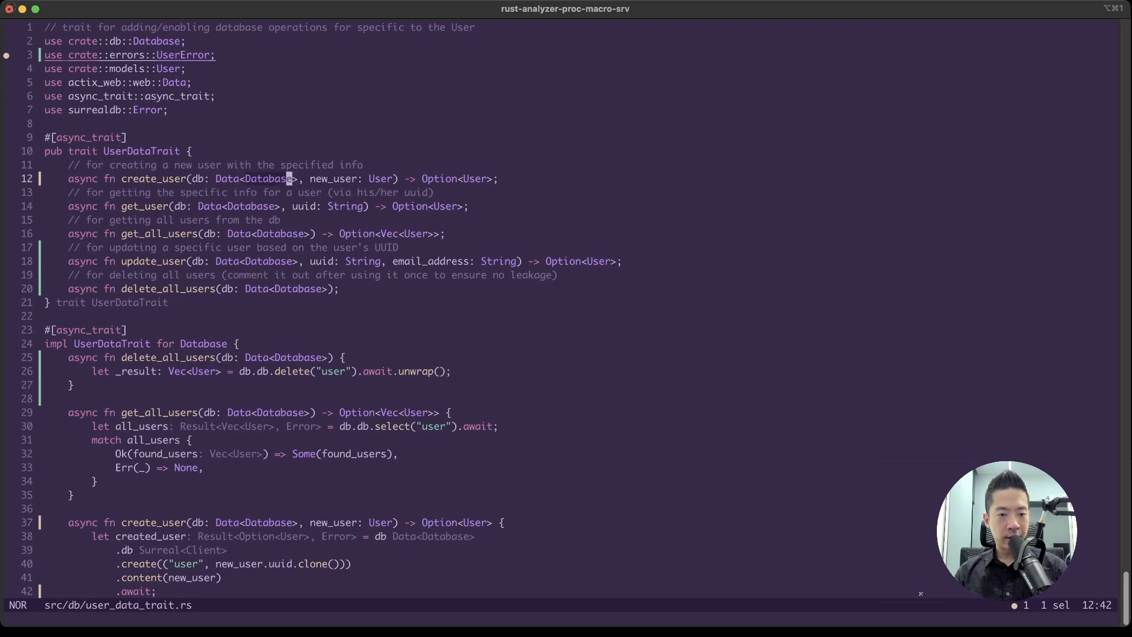
key(g)
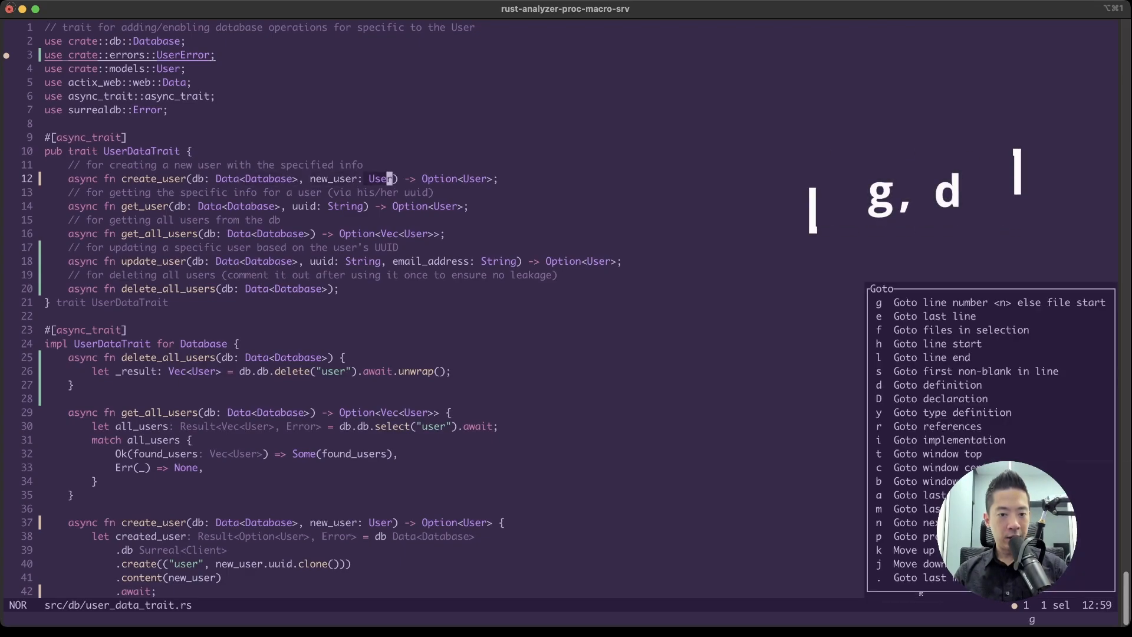
- Jump to the User struct definition, list its references, then close the list
key(d)
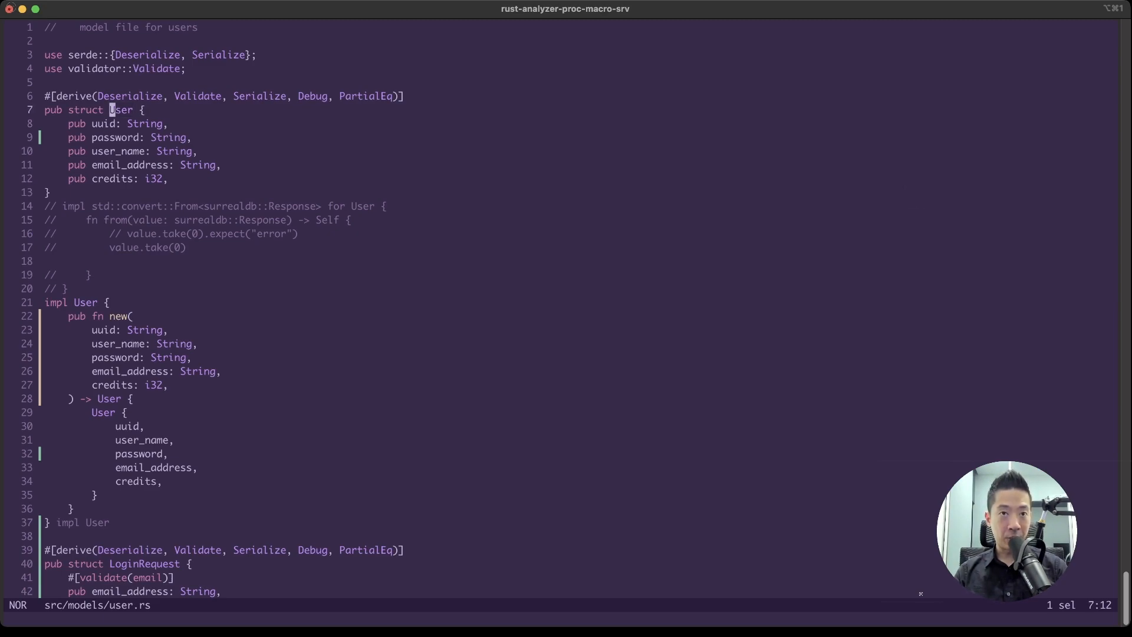
key(g)
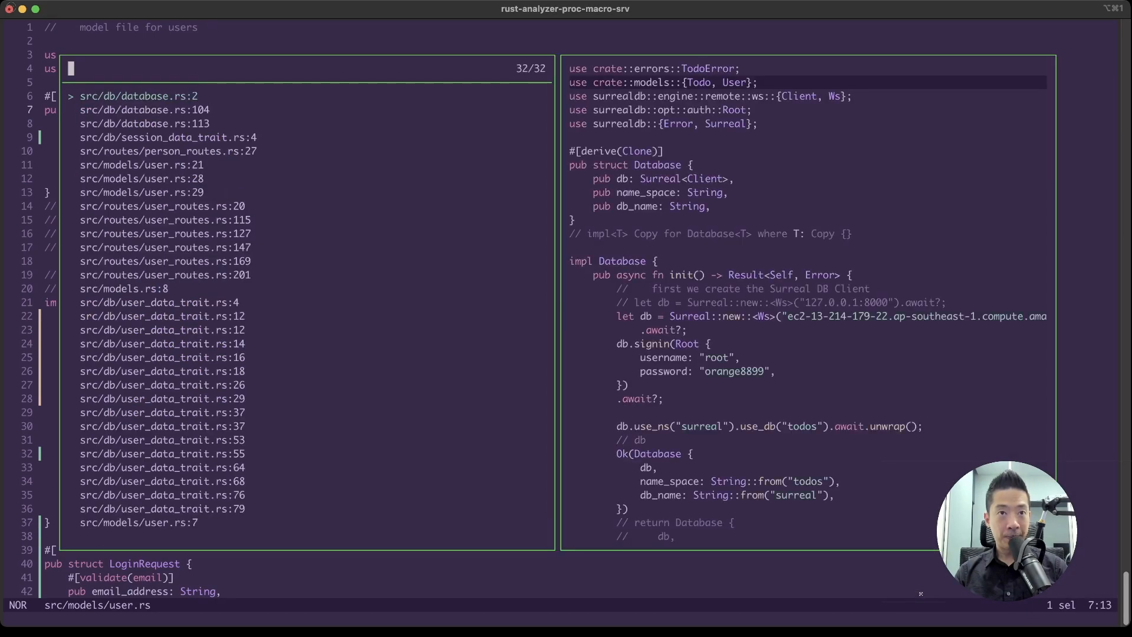
key(Enter)
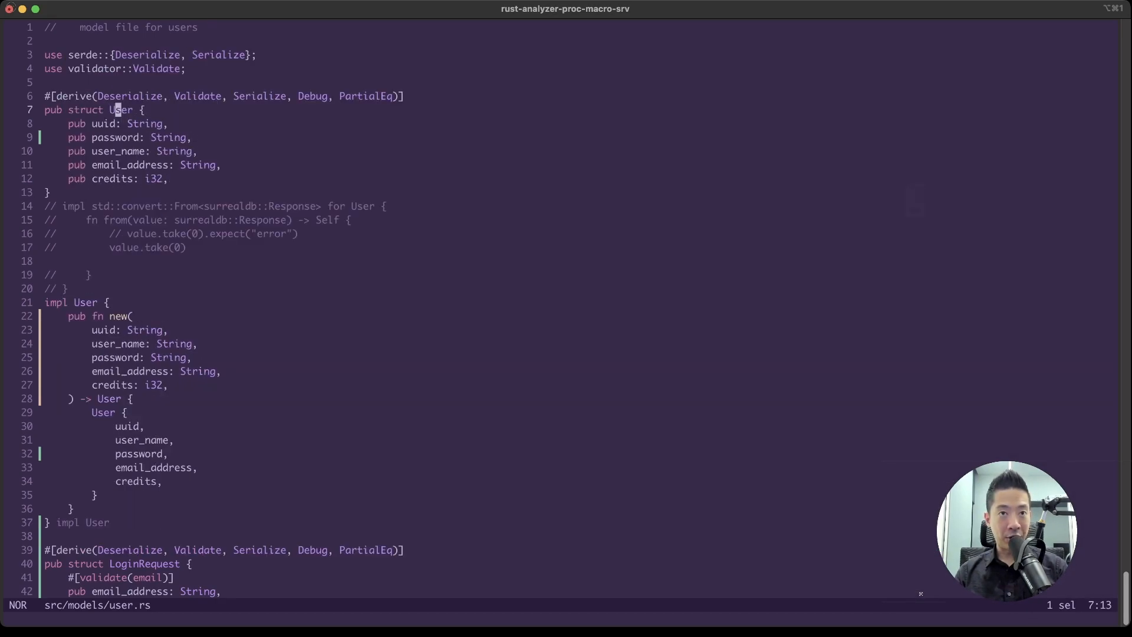